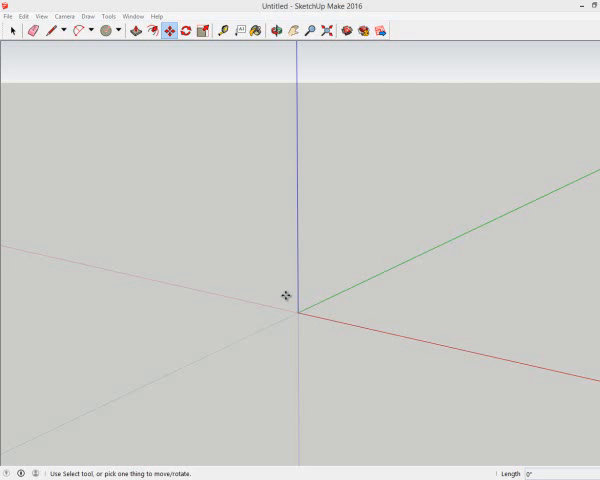
- Draw a flat circle on the ground plane centred on the origin with the Circle tool
left_click(100, 30)
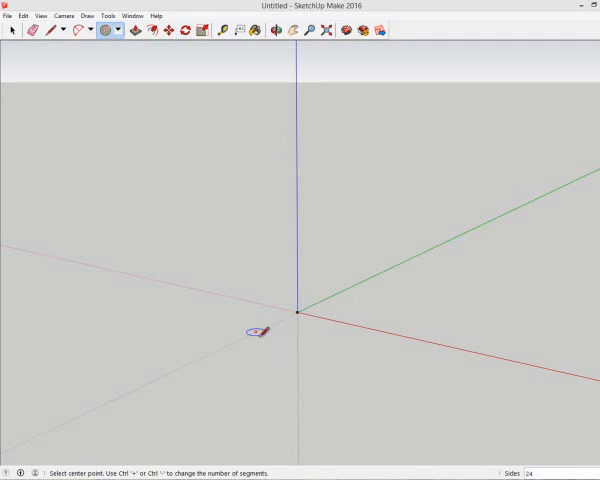
left_click(296, 312)
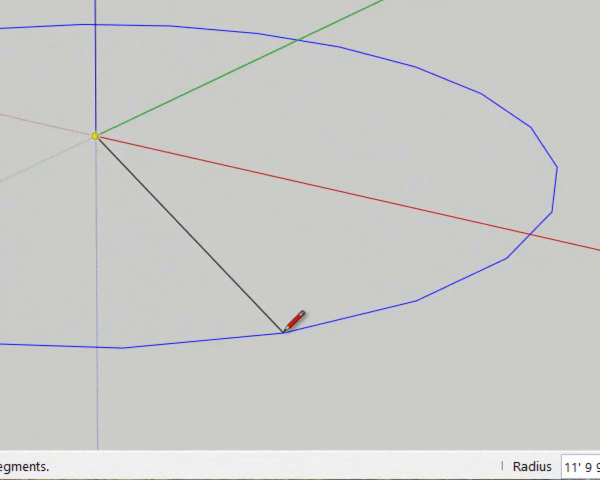
left_click(296, 318)
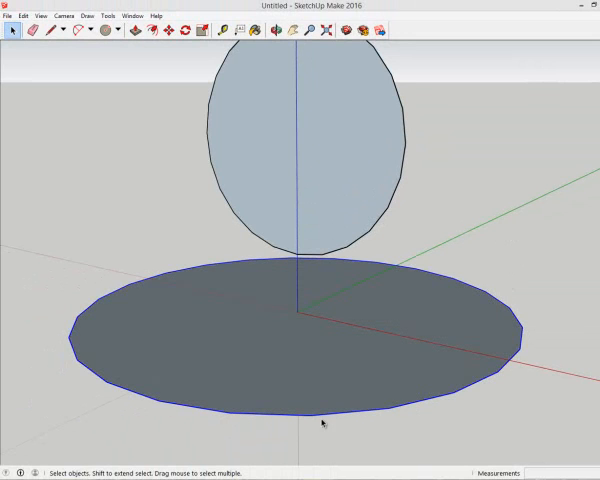
mouse_move(330, 418)
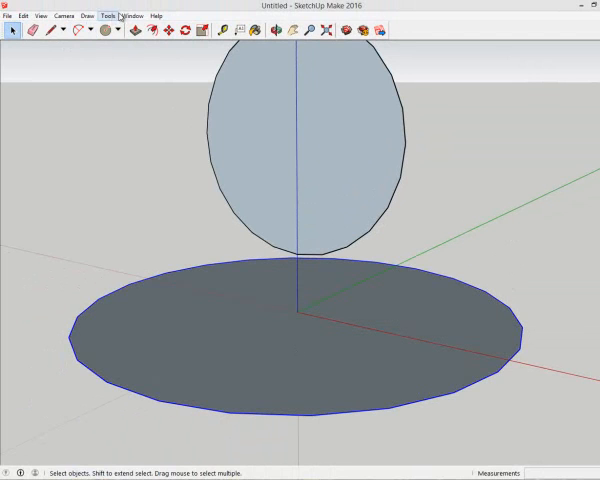
- Run Follow Me from the Tools menu to sweep the upright circle into a sphere
left_click(106, 16)
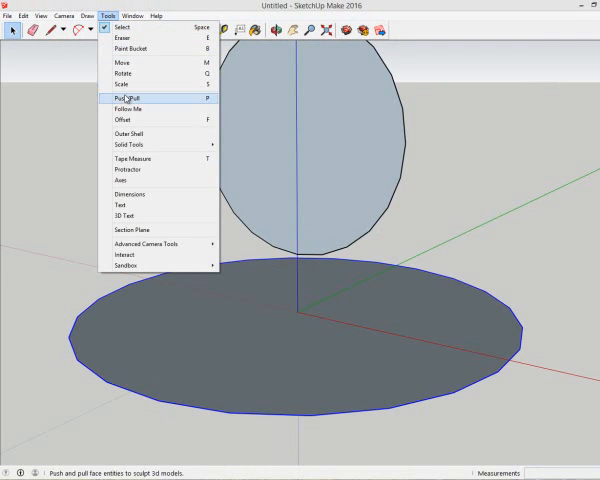
left_click(128, 98)
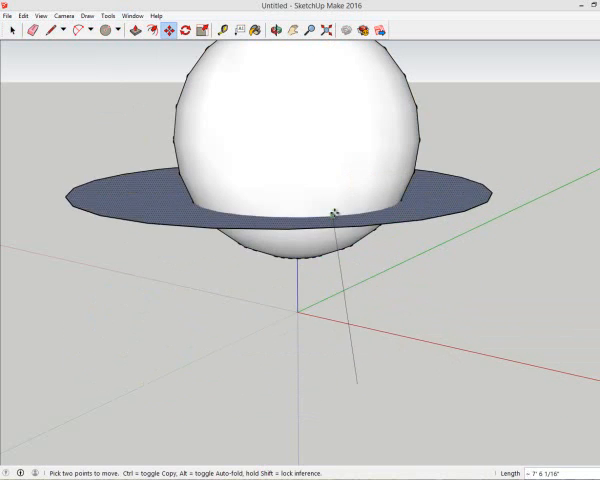
- Move the flat disk up the blue axis through the sphere and select the ring plane
left_click_drag(336, 210, 340, 130)
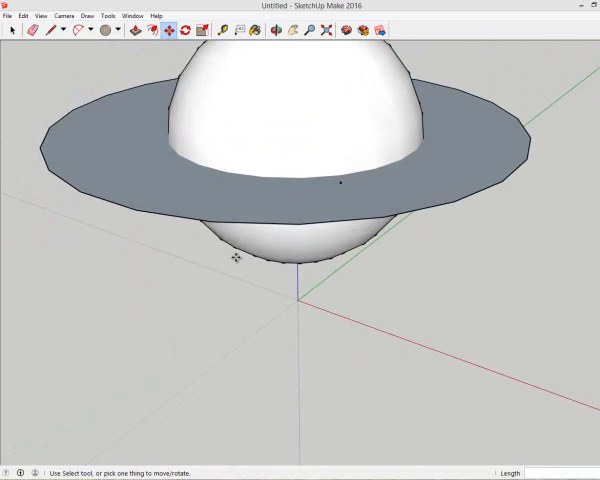
left_click(10, 28)
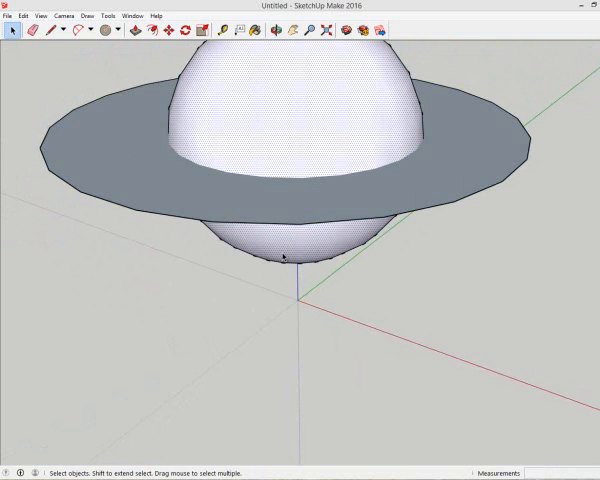
mouse_move(506, 164)
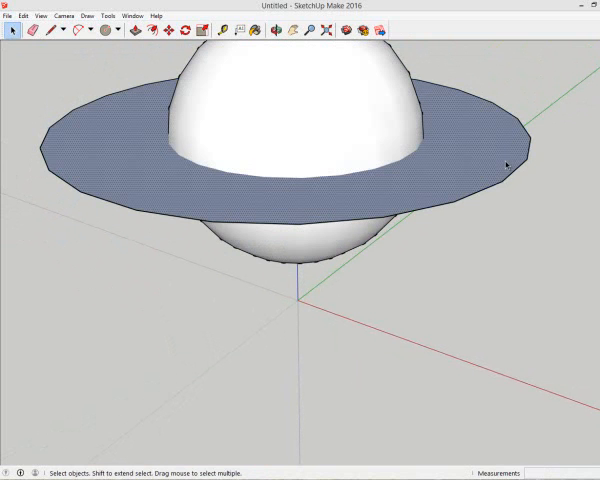
- Bring up the ring face's context menu for Intersect Faces With Model
right_click(498, 172)
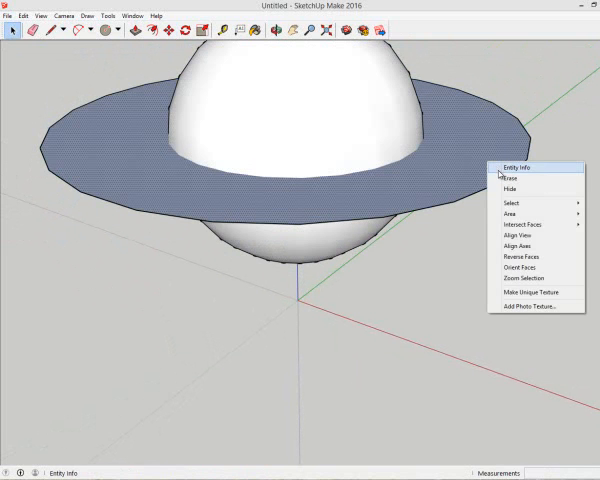
mouse_move(516, 224)
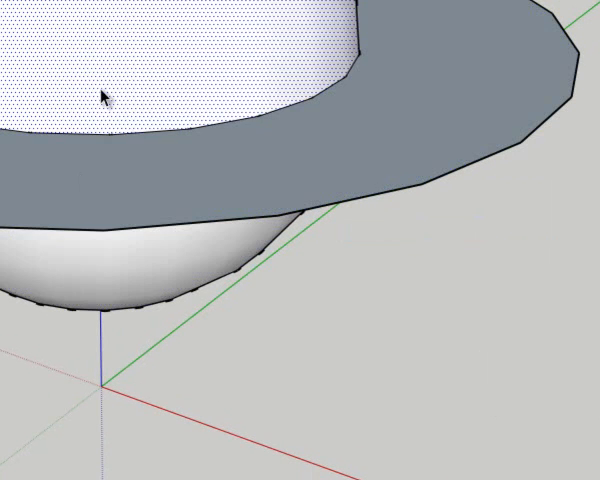
mouse_move(116, 90)
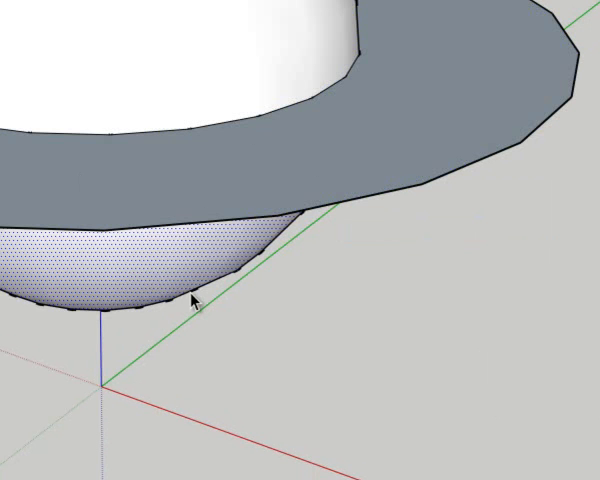
mouse_move(188, 300)
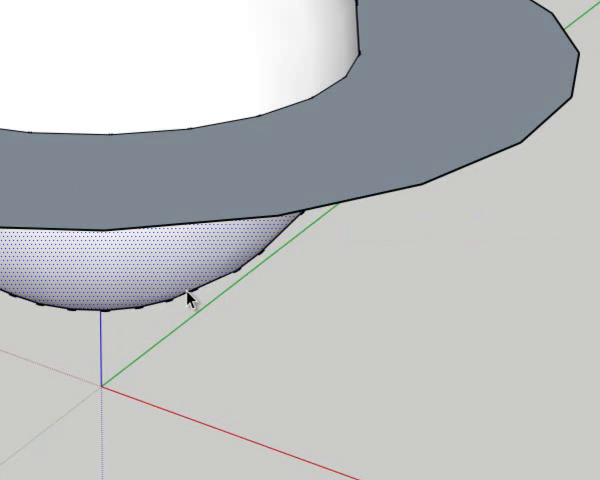